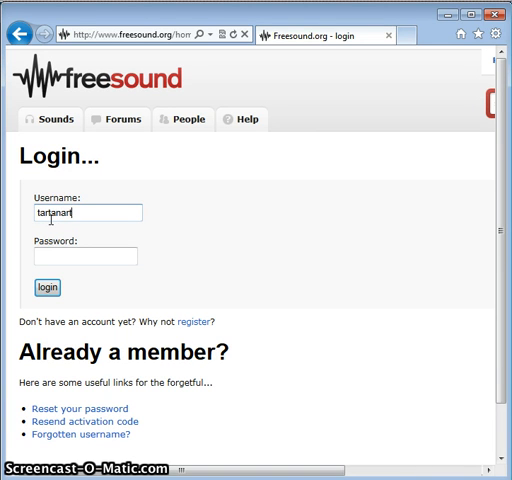
# Log in with the account password and enter 'scary' into the Freesound sound search box.
pyautogui.click(80, 256)
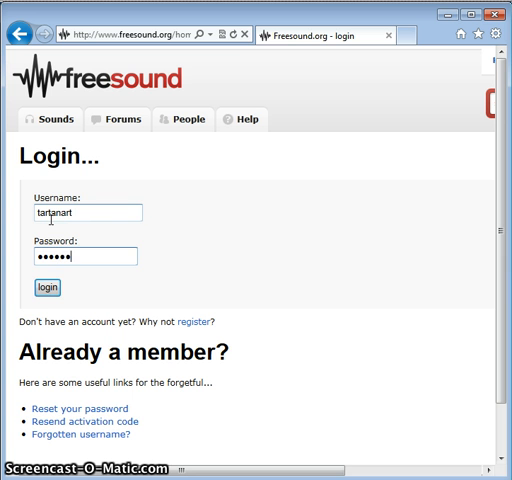
pyautogui.click(36, 288)
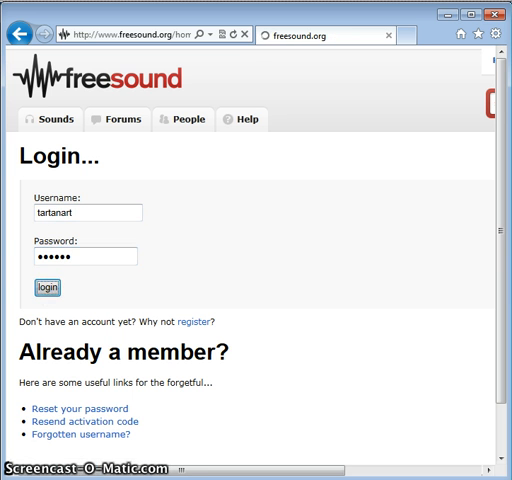
pyautogui.click(48, 288)
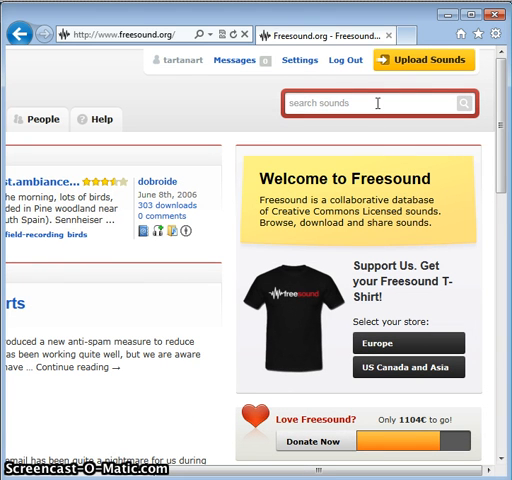
pyautogui.write('s')
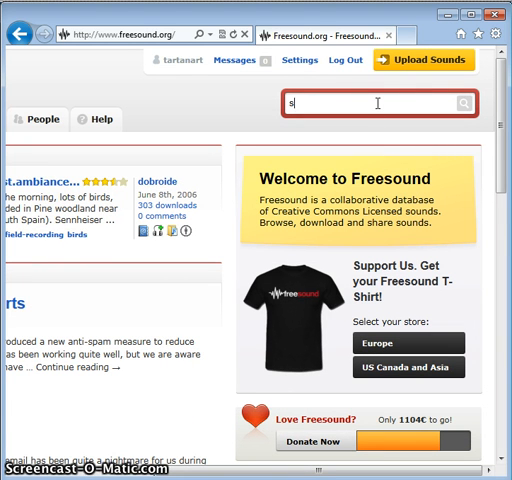
pyautogui.write('cary')
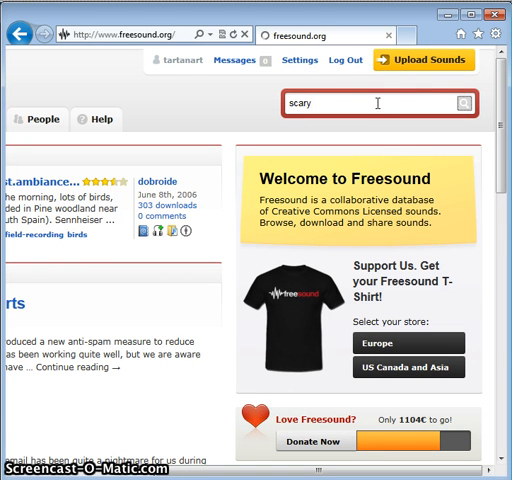
# Run the 'scary' search and preview the first result, suonho_ScaryScape_01.wav.
pyautogui.click(460, 102)
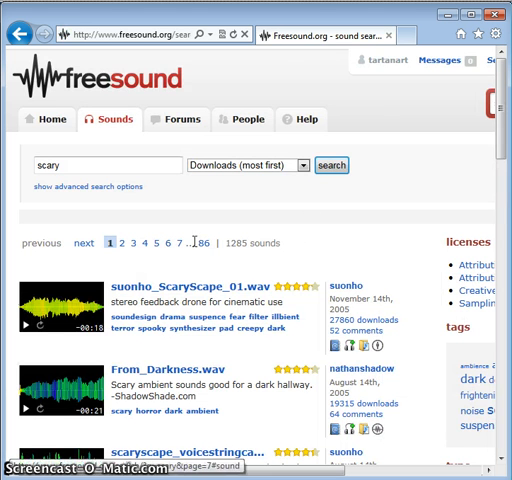
pyautogui.scroll(-3)
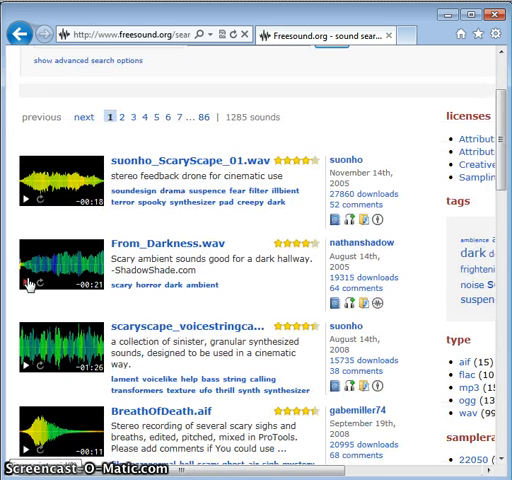
pyautogui.moveTo(30, 284)
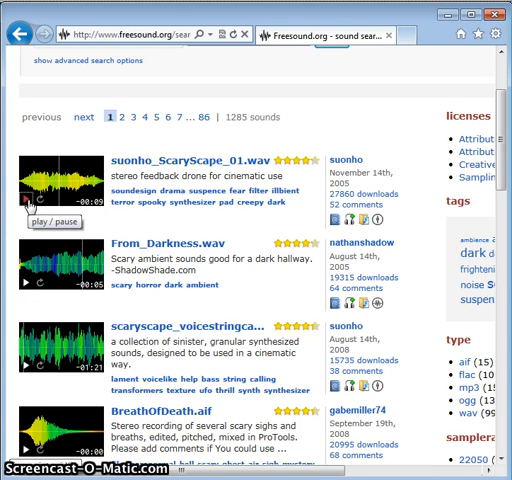
pyautogui.click(14, 204)
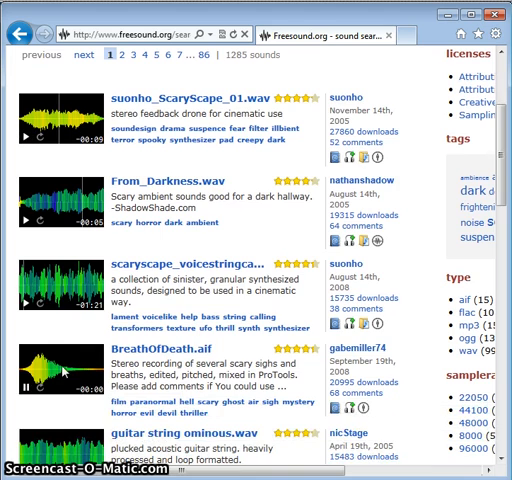
pyautogui.scroll(-3)
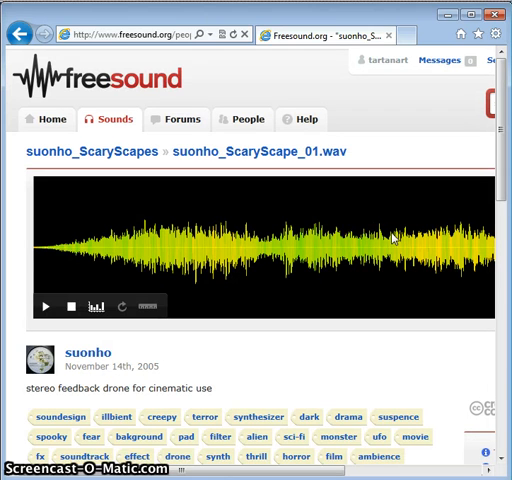
pyautogui.moveTo(324, 156)
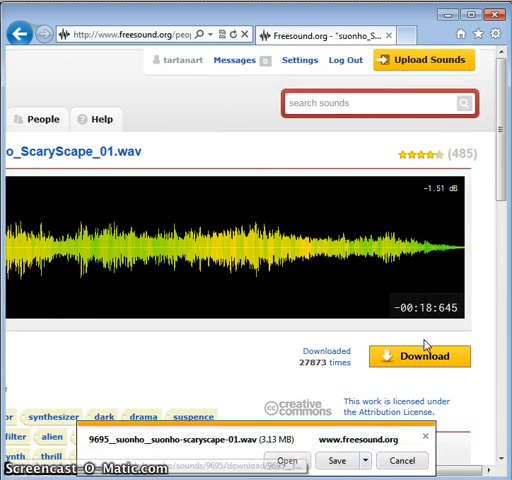
# Download suonho_ScaryScape_01.wav from its Freesound page.
pyautogui.click(344, 460)
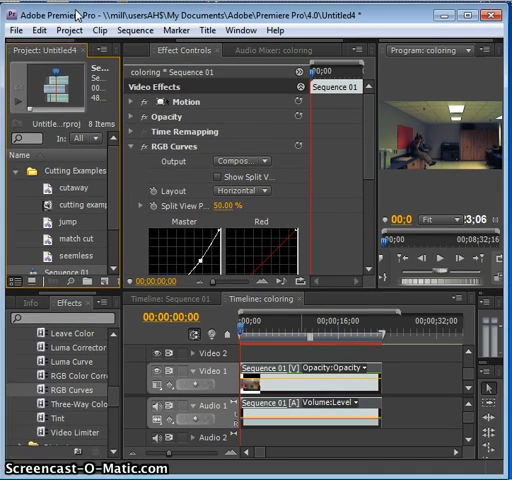
# Import the downloaded ScaryScape sound file via File > Import using the Details file view.
pyautogui.click(16, 30)
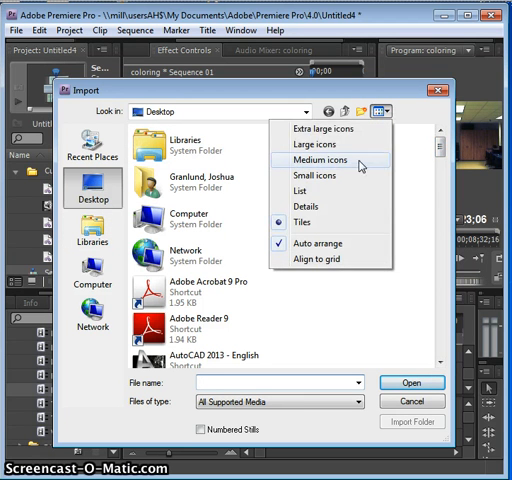
pyautogui.click(304, 206)
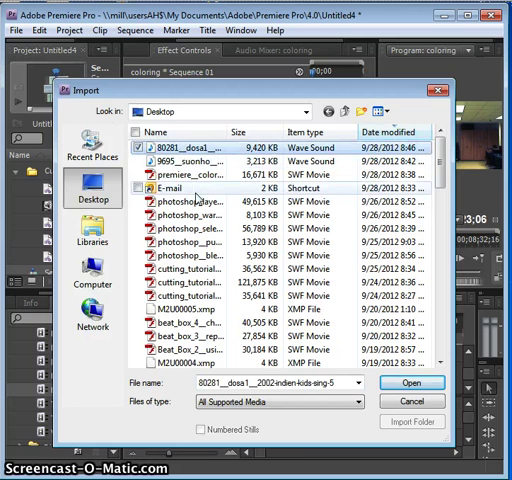
pyautogui.click(408, 384)
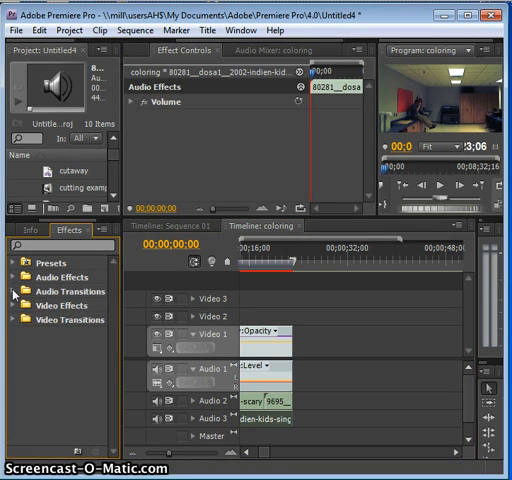
# Expand Audio Transitions > Crossfade to reveal Constant Gain, Constant Power and Exponential Fade.
pyautogui.click(22, 292)
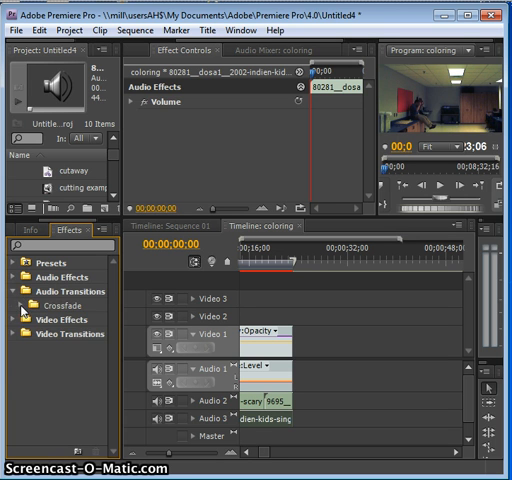
pyautogui.click(22, 304)
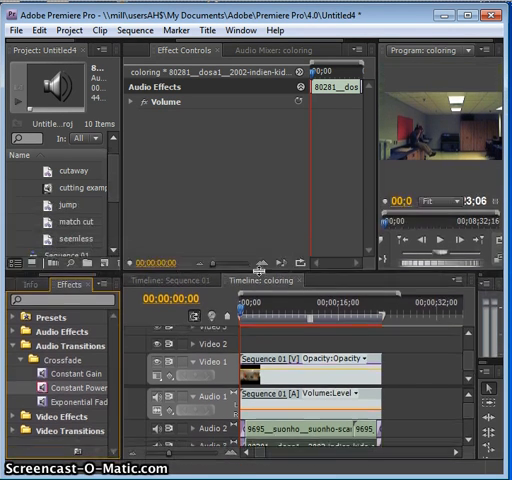
# Play the sequence in the Program Monitor to hear the scary soundscape, then stop playback.
pyautogui.click(436, 240)
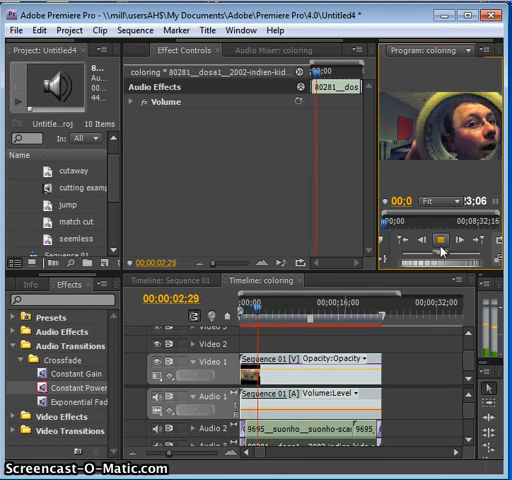
pyautogui.click(434, 238)
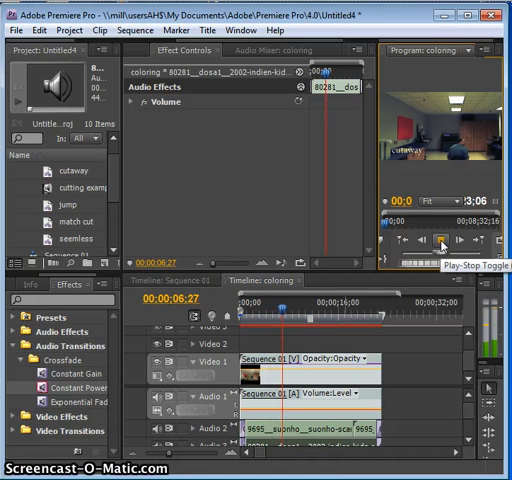
pyautogui.click(436, 240)
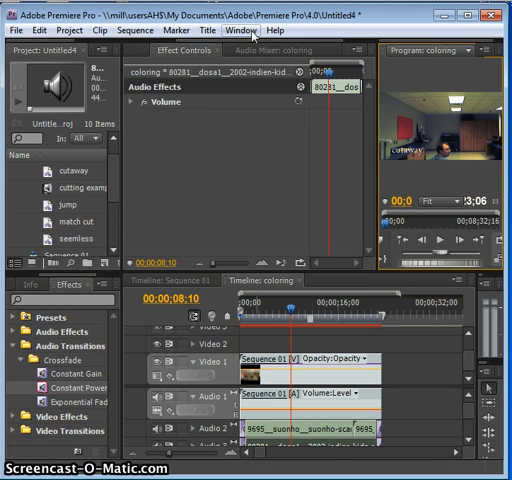
# In the Audio Mixer, pan one track to the side, lower its fader, and play the mix.
pyautogui.click(238, 24)
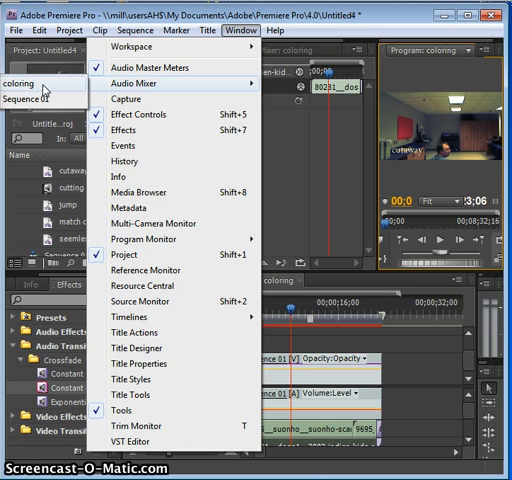
pyautogui.click(136, 112)
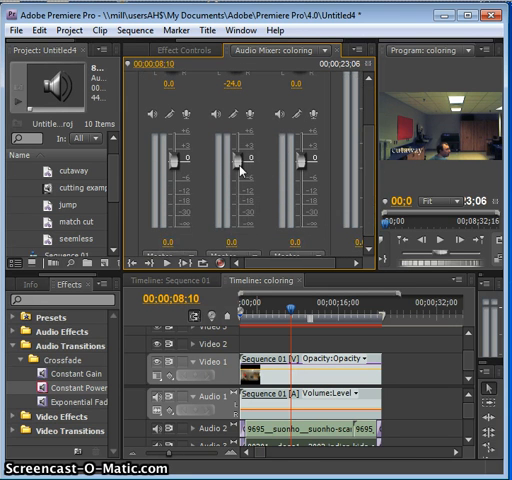
pyautogui.moveTo(238, 170); pyautogui.dragTo(238, 198)
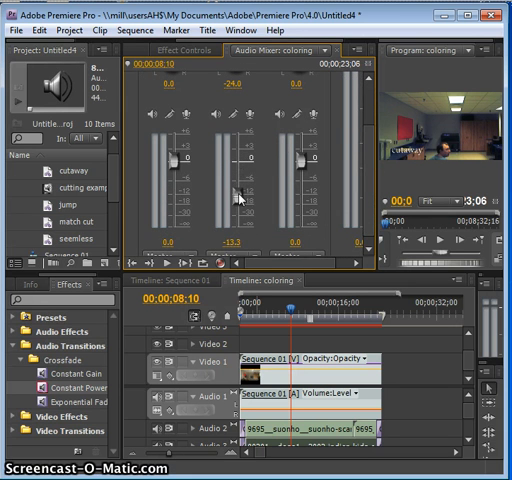
pyautogui.moveTo(244, 196); pyautogui.dragTo(244, 190)
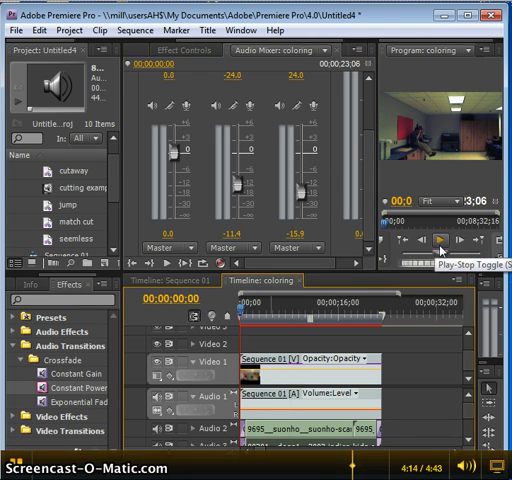
pyautogui.click(440, 250)
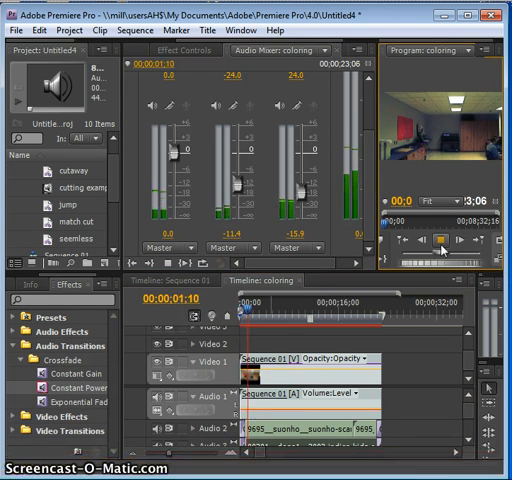